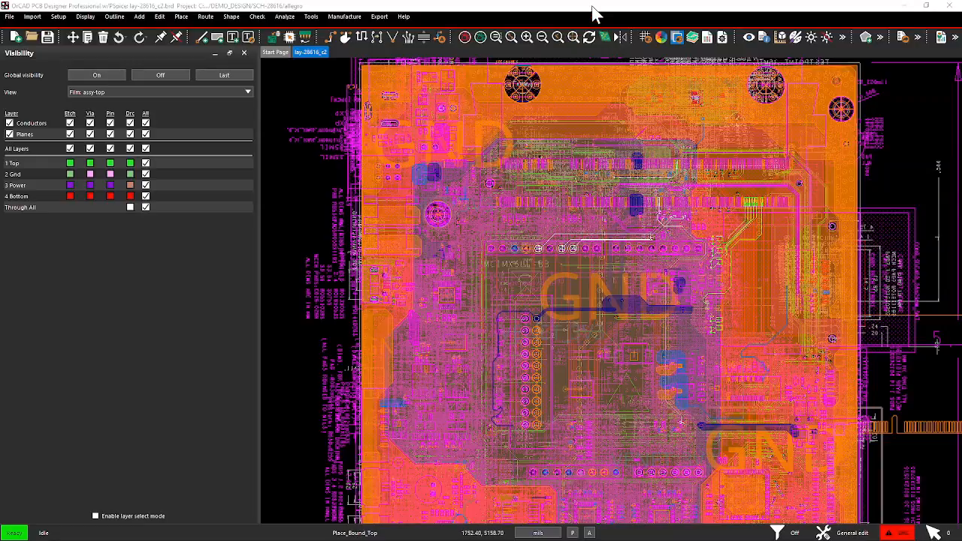
mouse_move(418, 271)
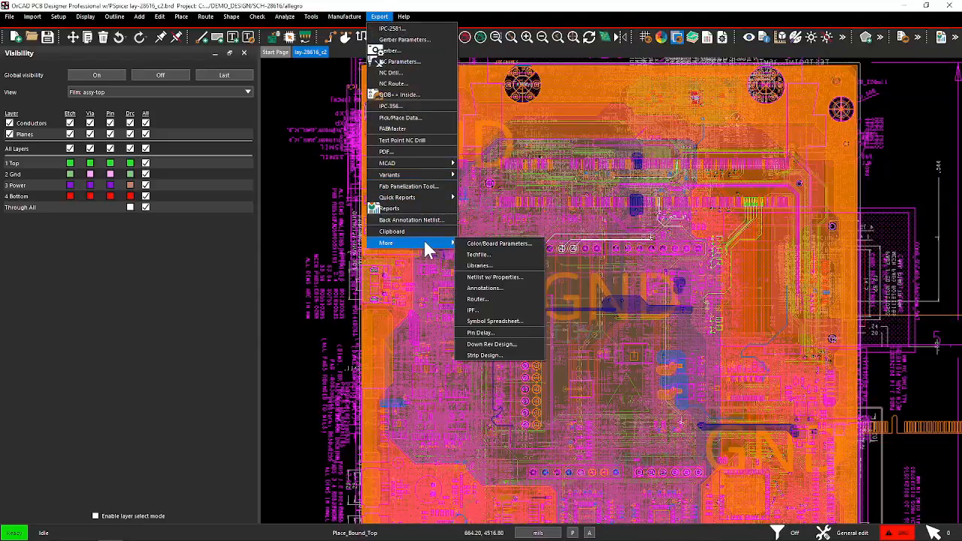
mouse_move(494, 321)
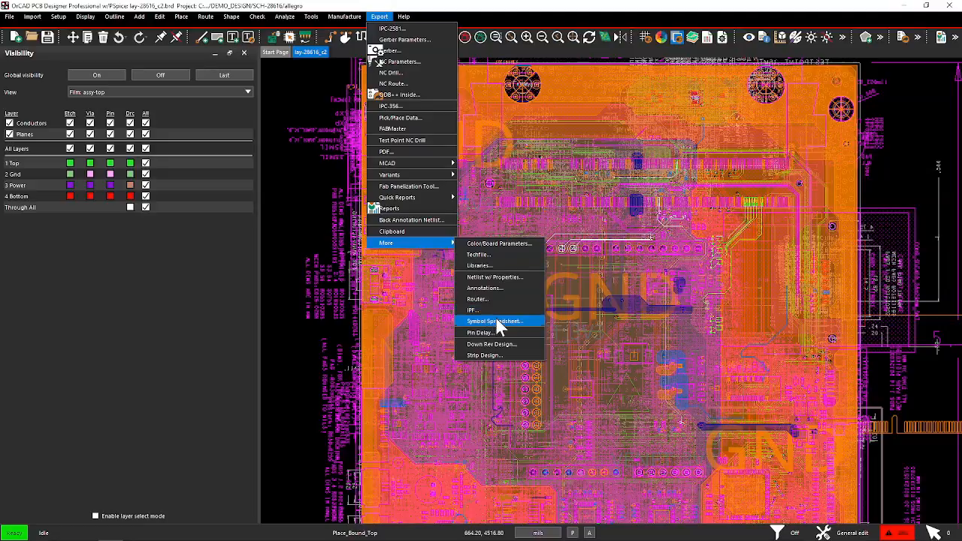
- Export all symbols, device files and padstacks to the exported_symbols folder via Export Libraries
click(479, 266)
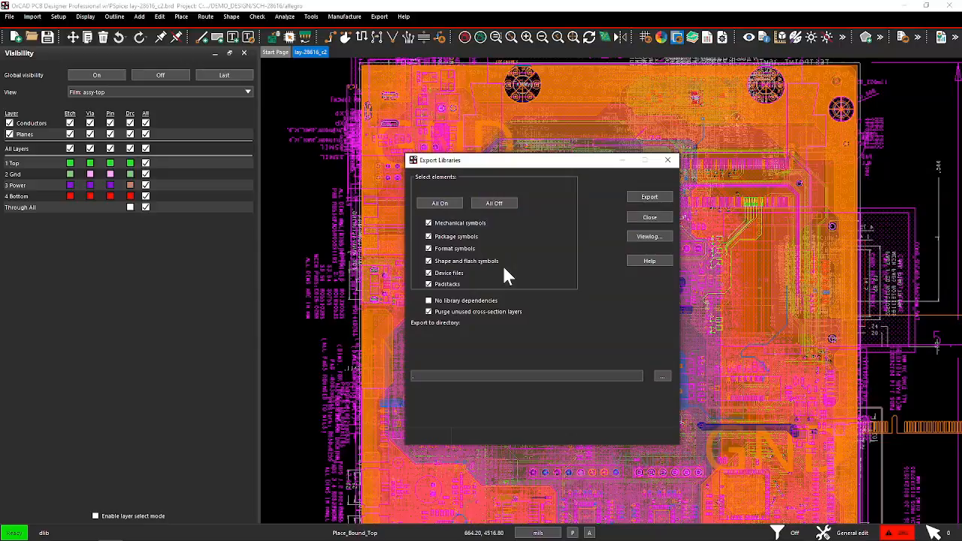
mouse_move(461, 250)
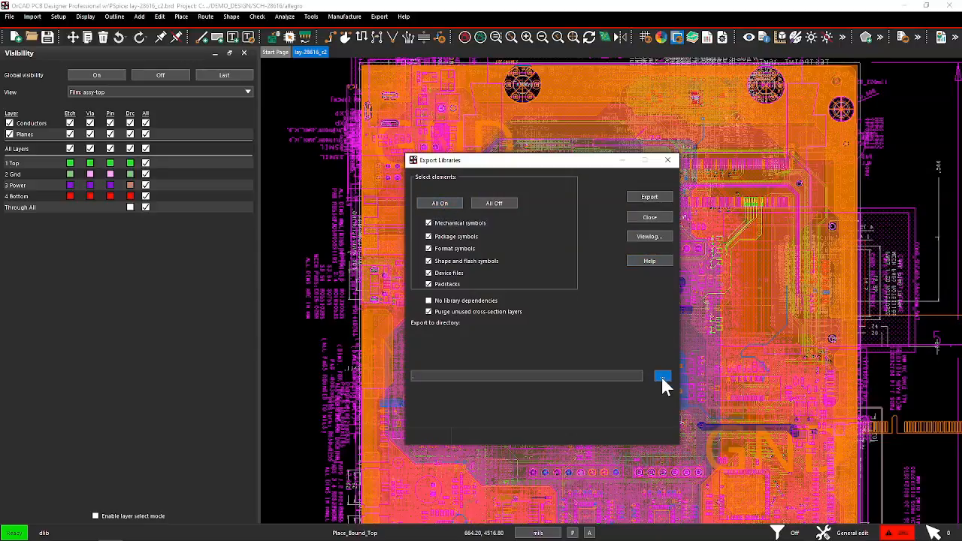
click(662, 375)
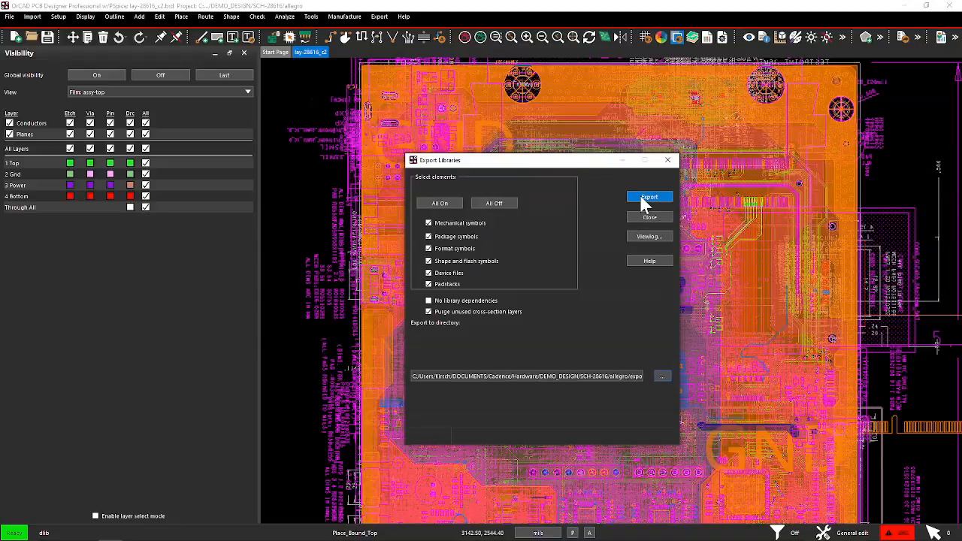
mouse_move(601, 186)
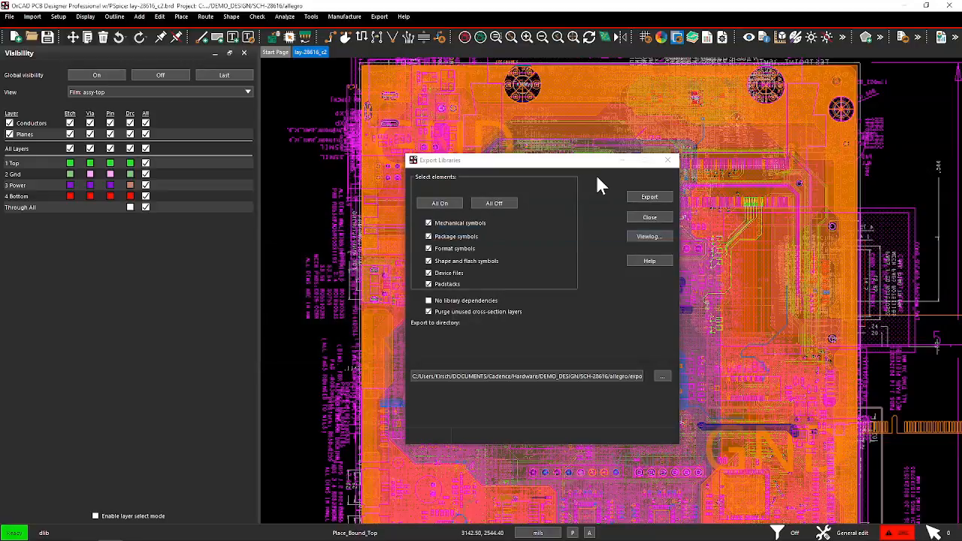
mouse_move(573, 313)
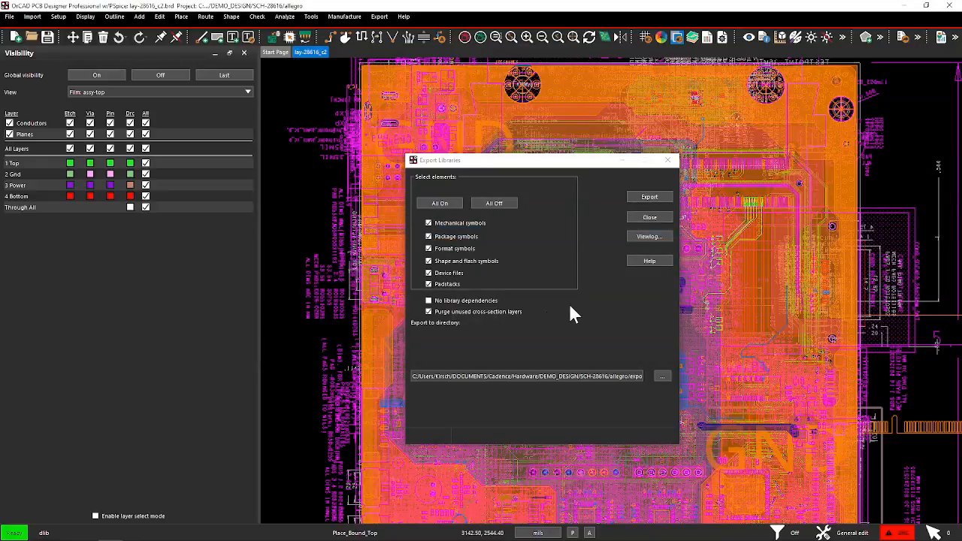
click(648, 196)
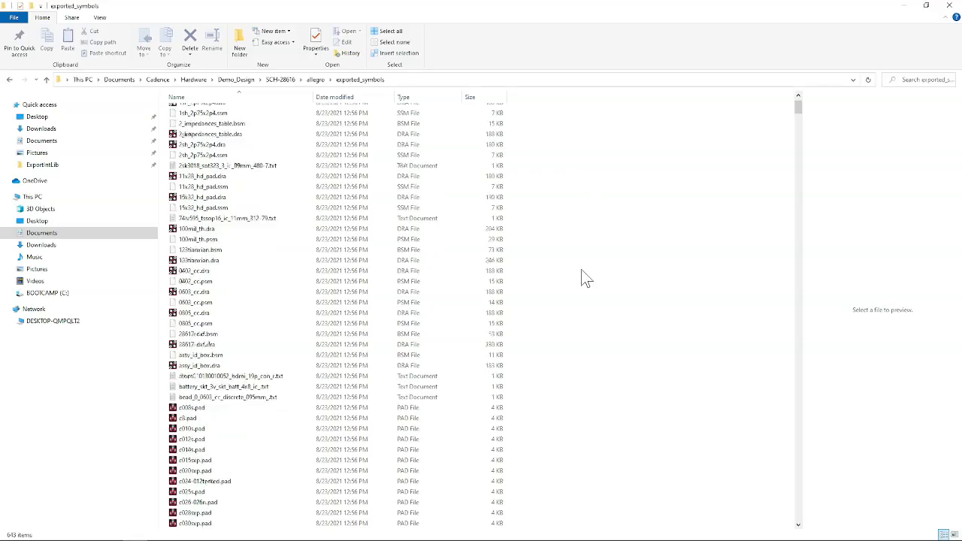
- Scroll through the exported files and open the so8.dra footprint
scroll(down, 3)
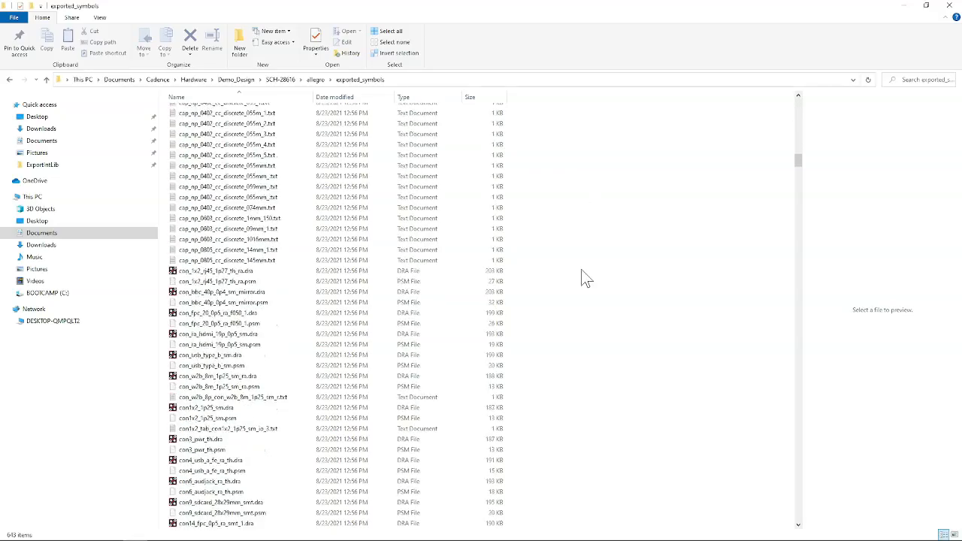
scroll(down, 3)
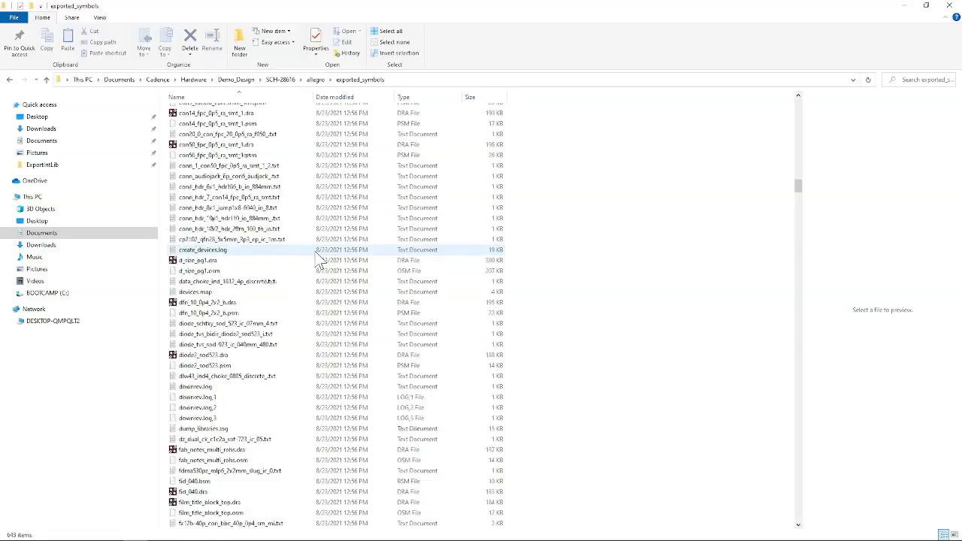
scroll(down, 3)
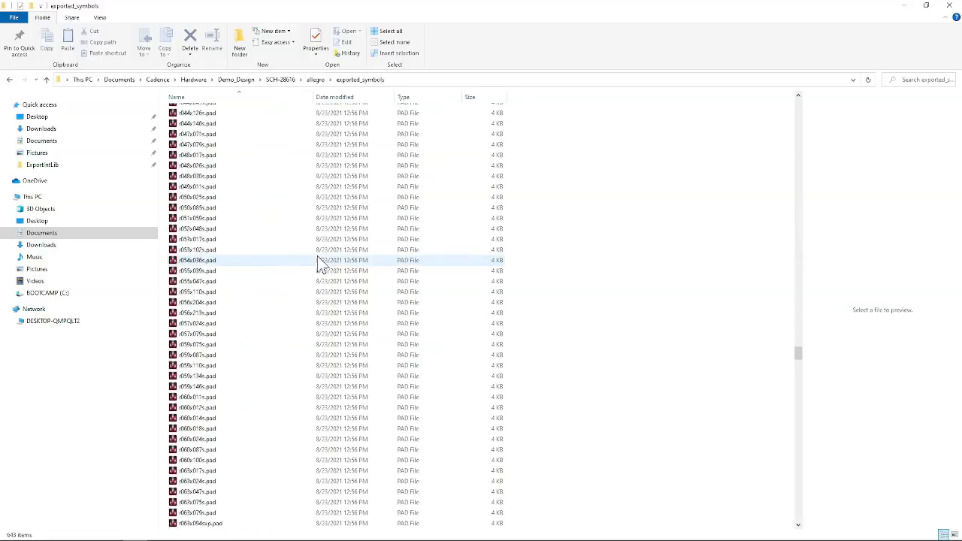
scroll(down, 3)
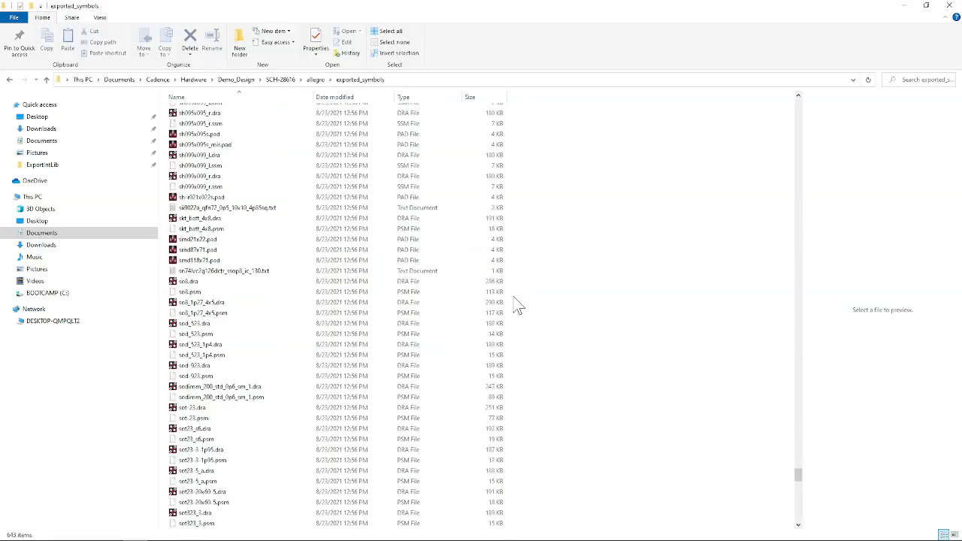
click(199, 281)
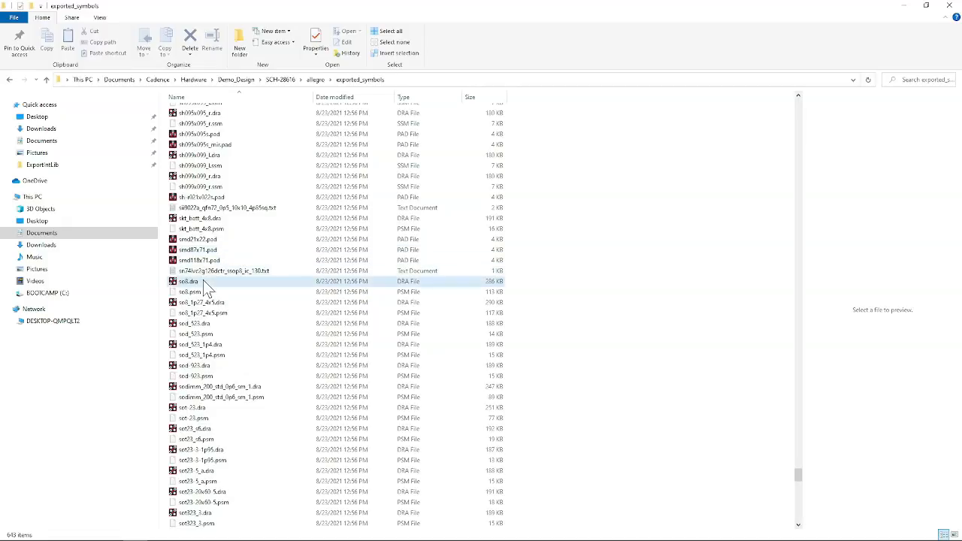
double_click(188, 281)
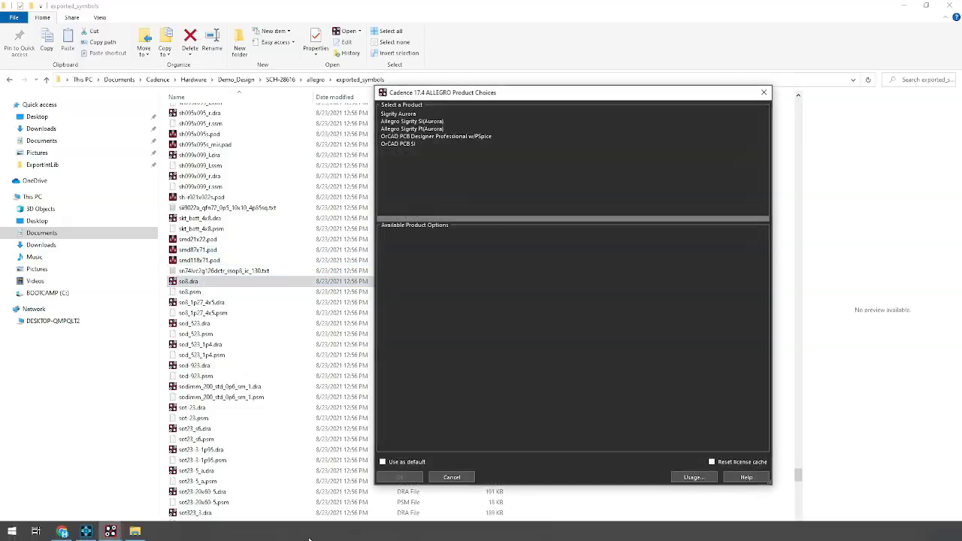
mouse_move(110, 531)
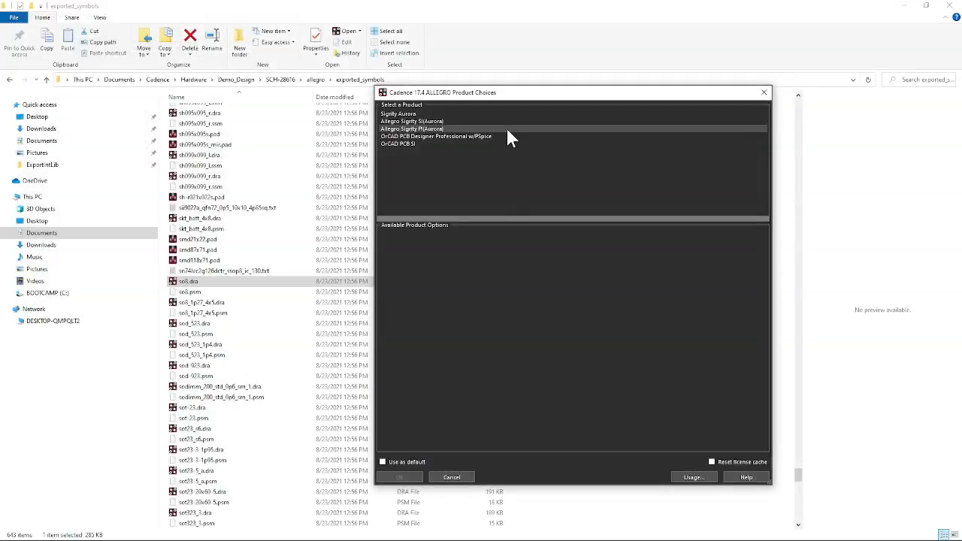
- Choose the PCB editor product in Product Choices to open the SO8 footprint
click(399, 477)
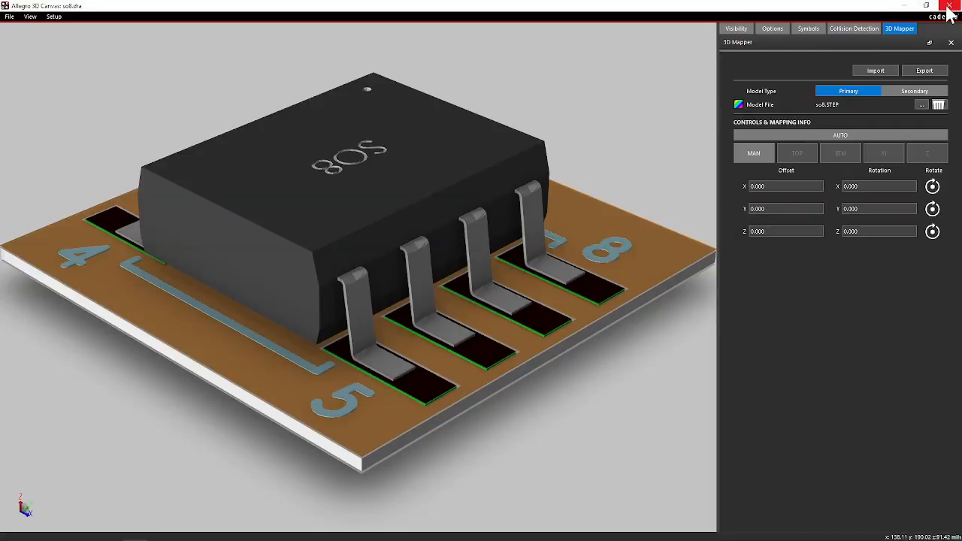
mouse_move(950, 9)
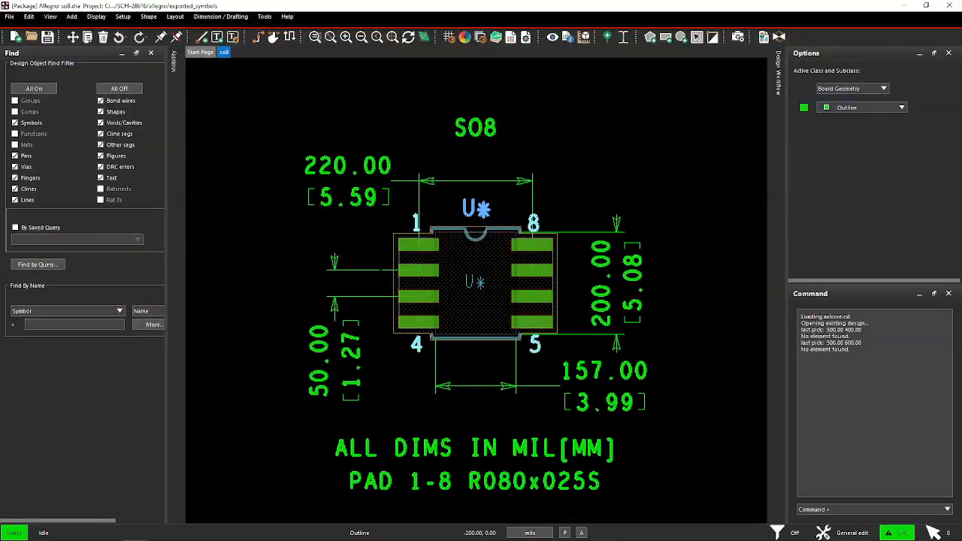
mouse_move(47, 37)
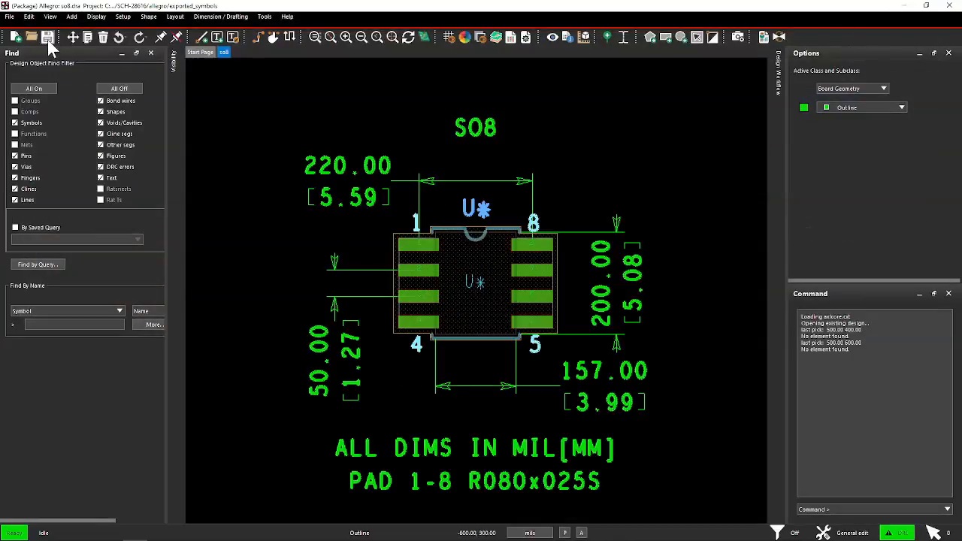
click(47, 37)
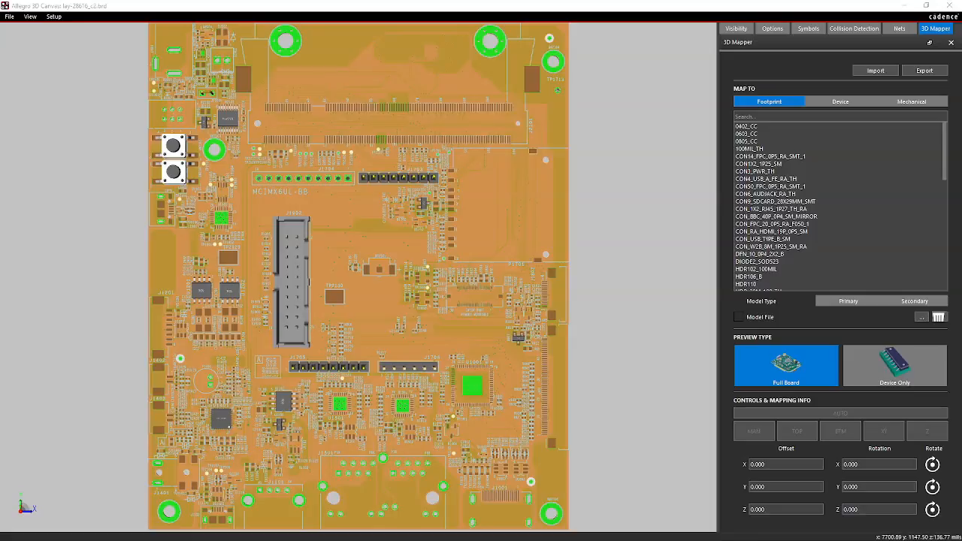
mouse_move(665, 159)
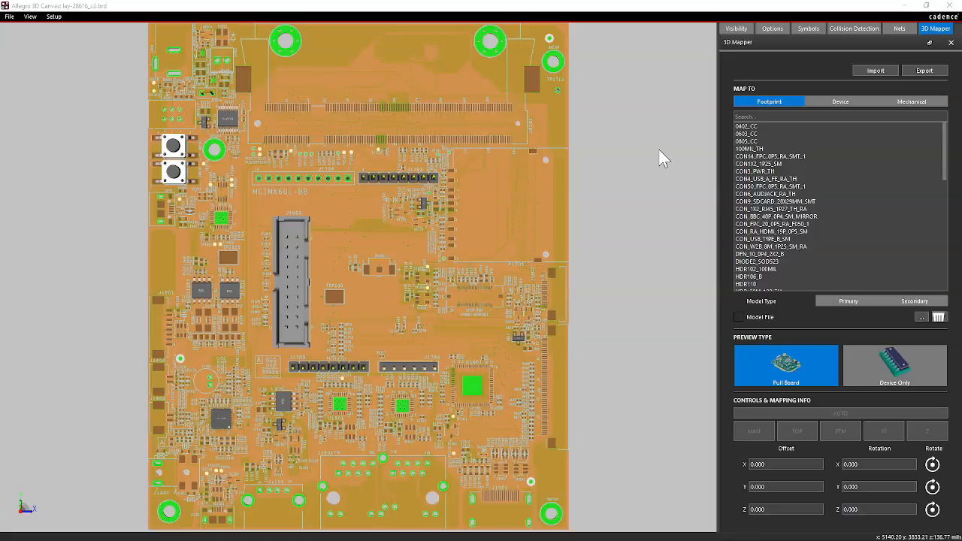
mouse_move(637, 148)
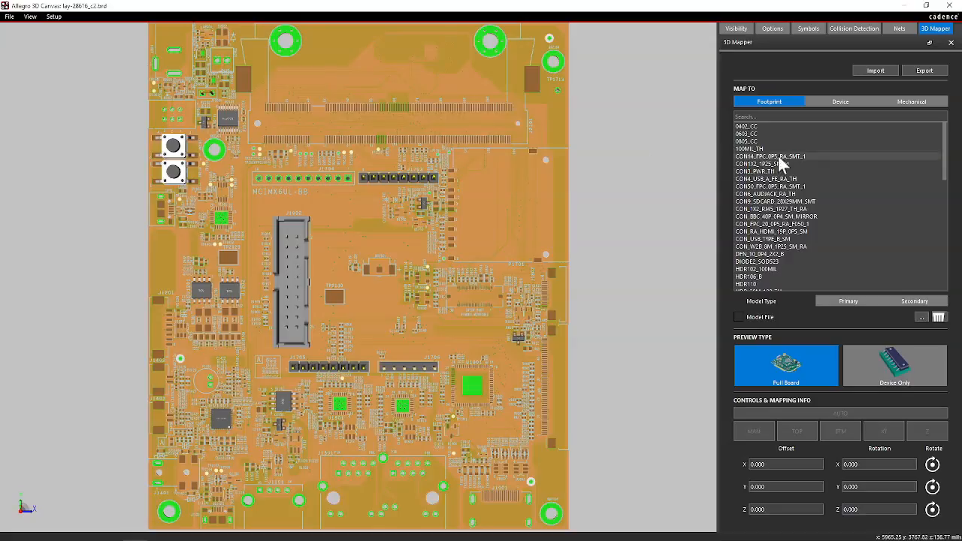
mouse_move(658, 135)
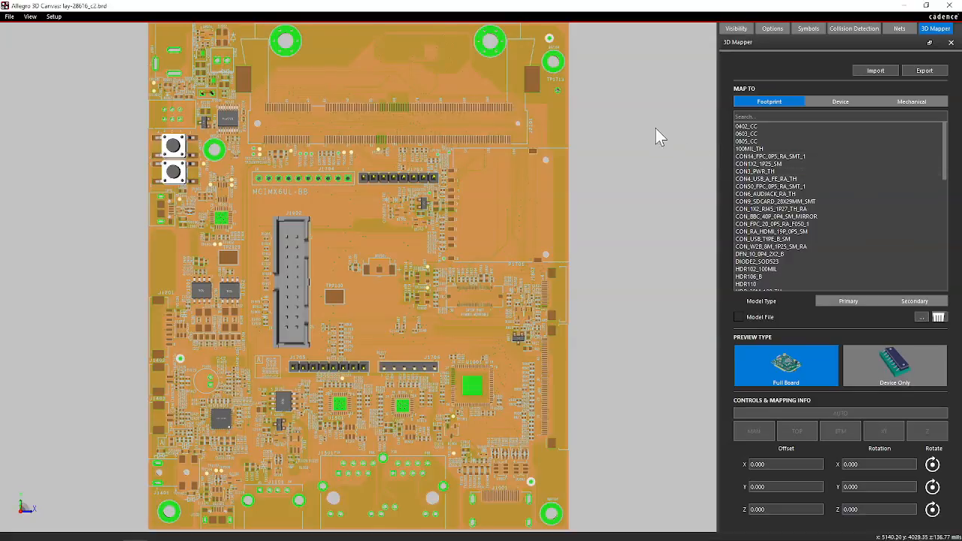
mouse_move(668, 123)
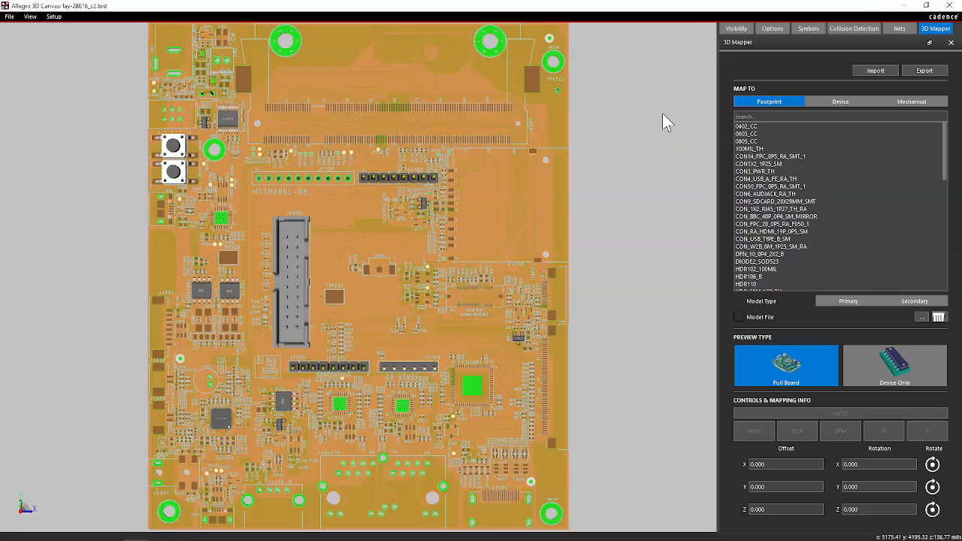